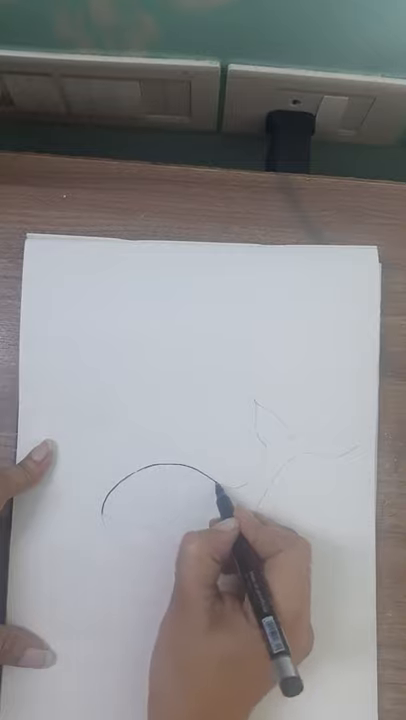
left_click_drag(210, 500, 250, 500)
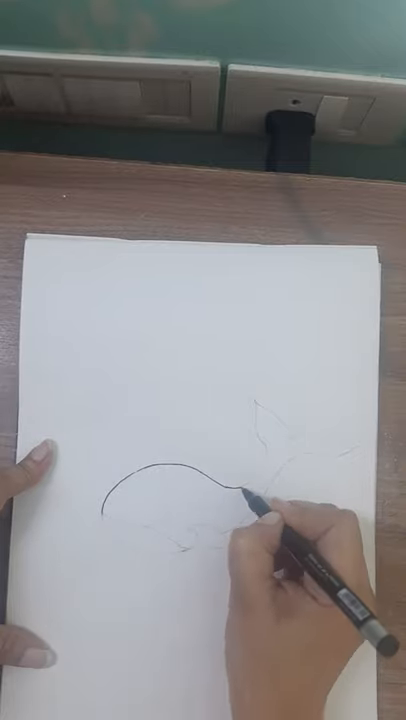